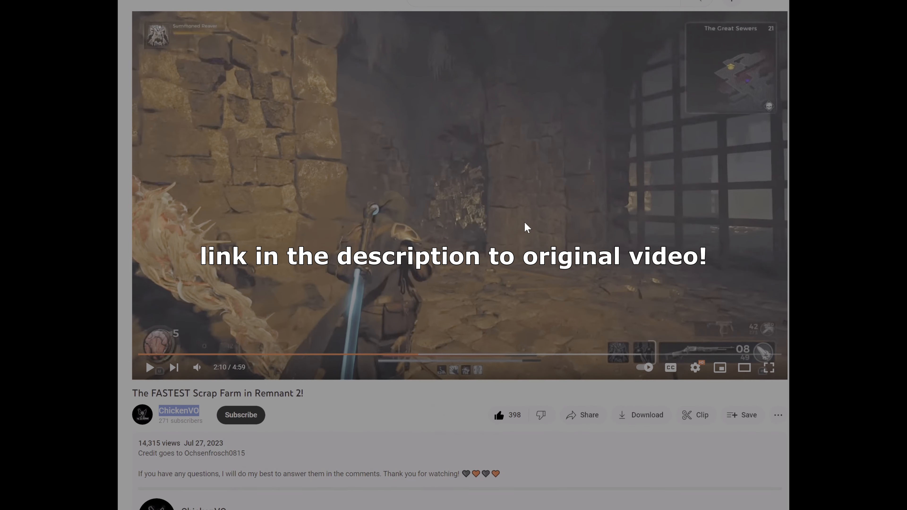
pyautogui.moveTo(477, 359)
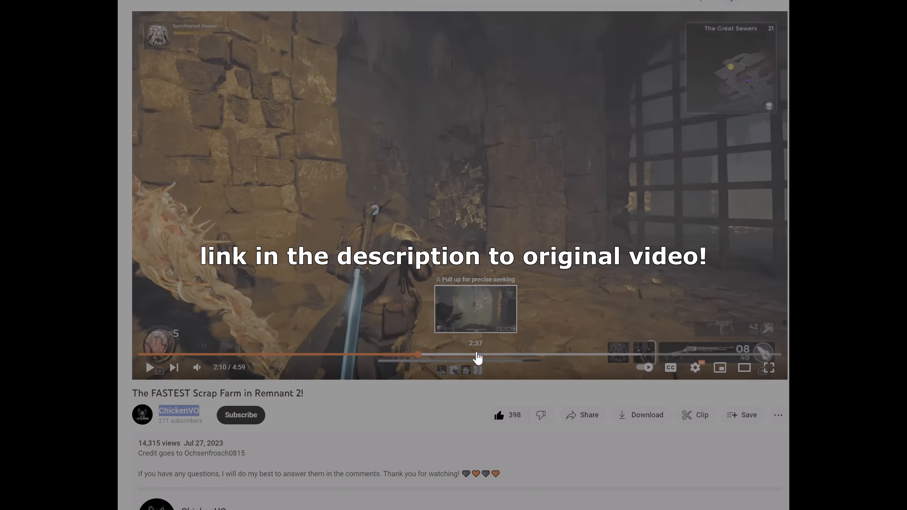
# Scrub the scrap farm video's progress bar forward from about 2:10 to roughly 3:00.
pyautogui.click(477, 360)
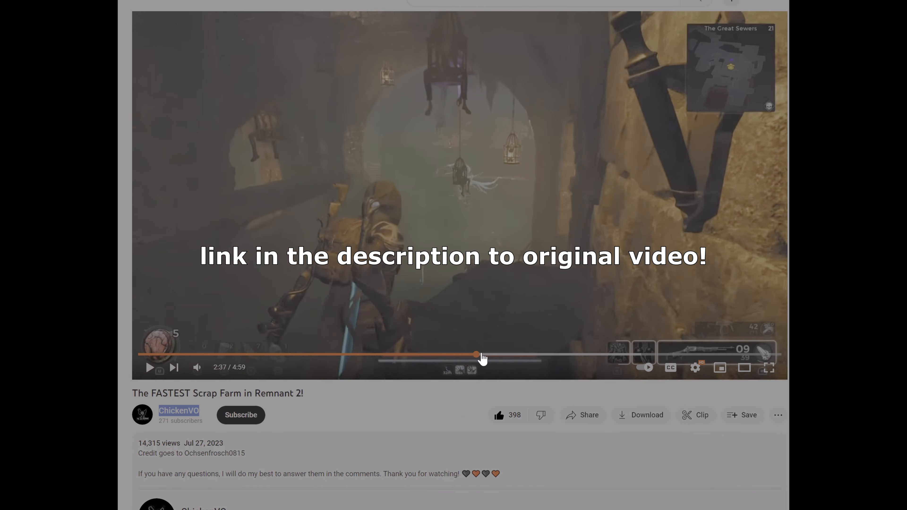
pyautogui.moveTo(477, 356); pyautogui.dragTo(525, 357)
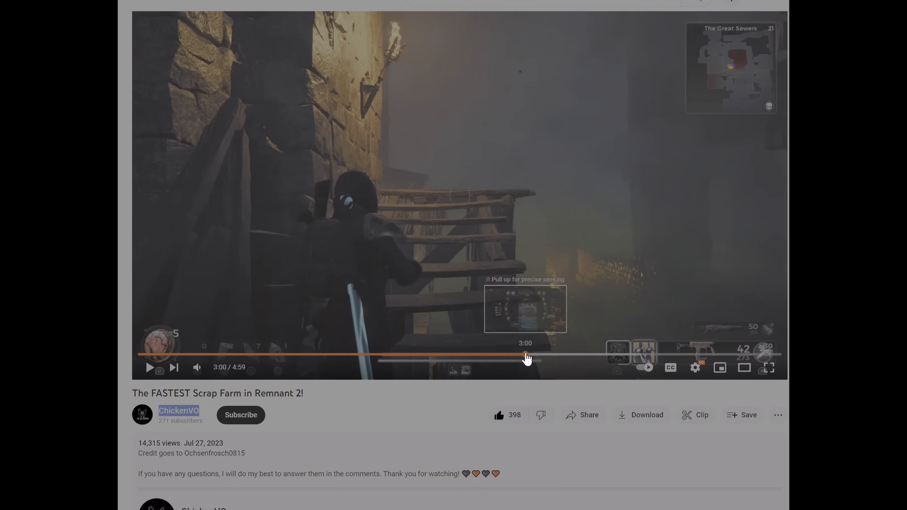
pyautogui.moveTo(526, 358); pyautogui.dragTo(567, 358)
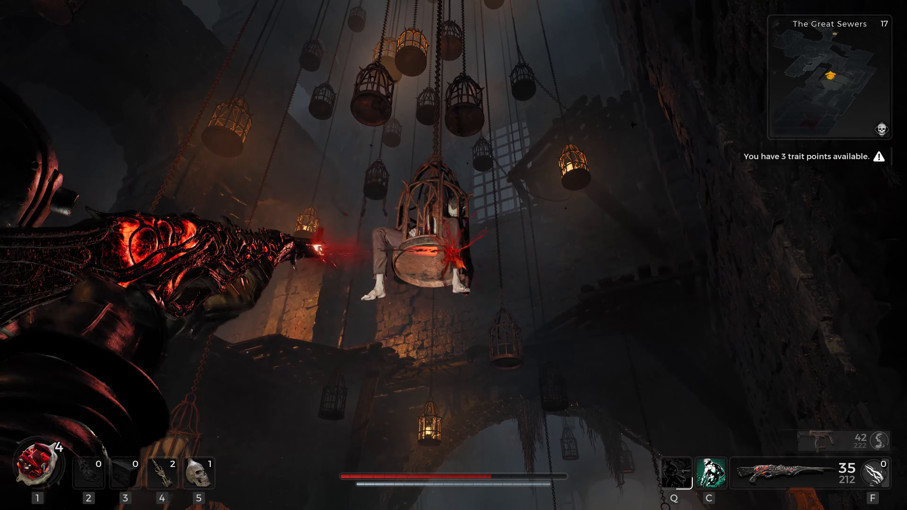
# Shoot the body in the hanging cage for loot, then bring up the character equipment screen.
pyautogui.click(451, 250)
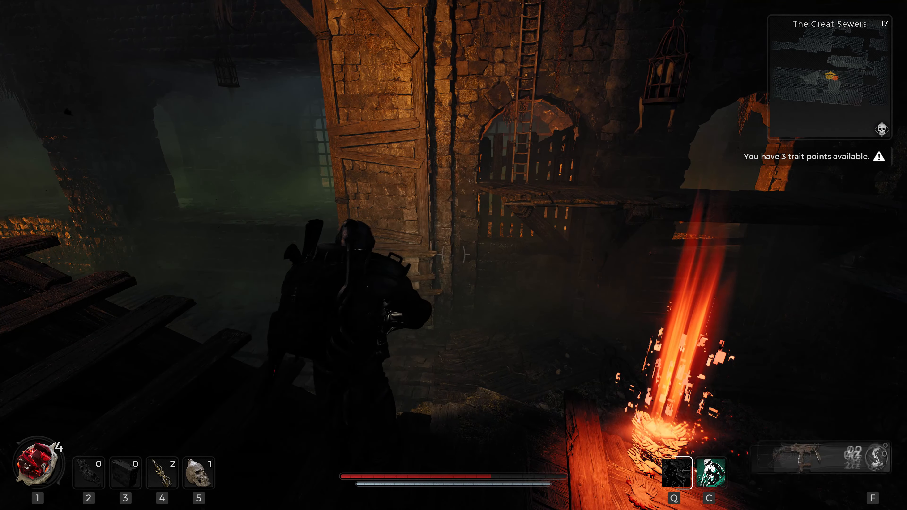
pyautogui.press('Tab')
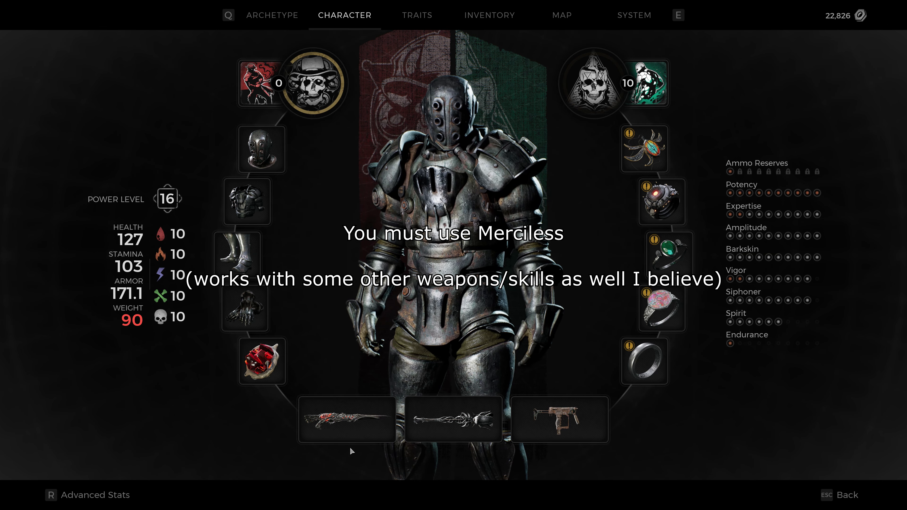
# Return to the game to grab the Severed Hand, then view the inventory's Quest items.
pyautogui.click(354, 429)
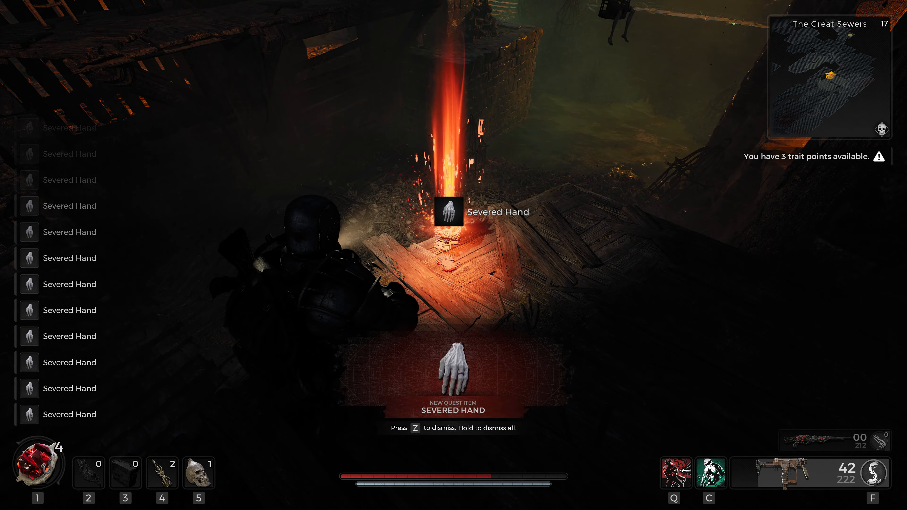
pyautogui.press('z')
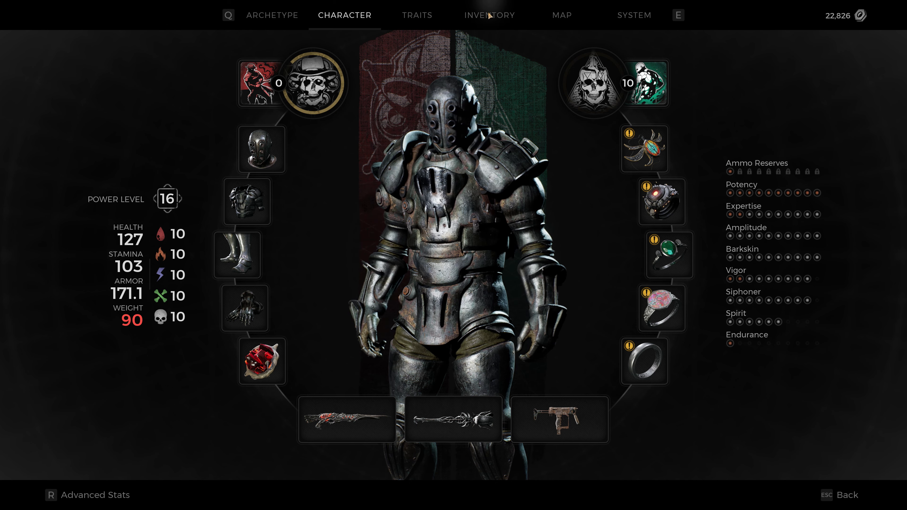
pyautogui.click(490, 15)
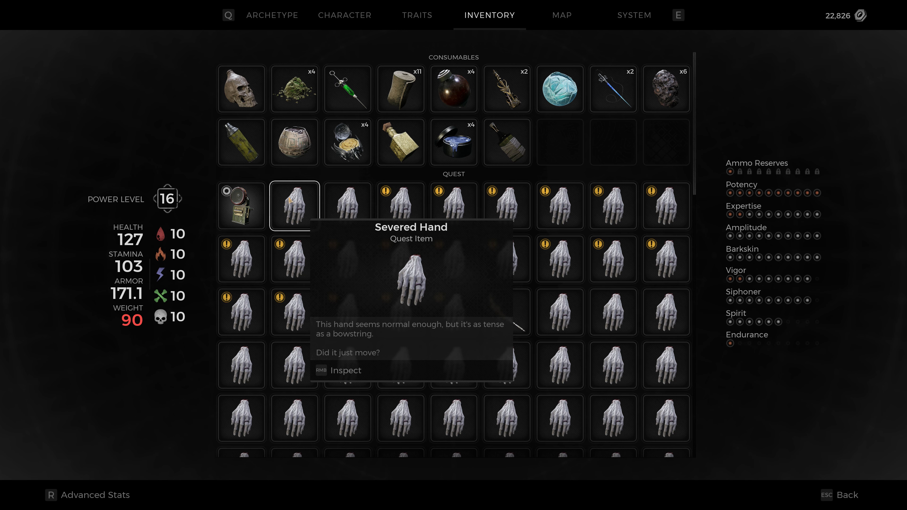
# Inspect a Severed Hand in the Quest section of the inventory.
pyautogui.rightClick(295, 206)
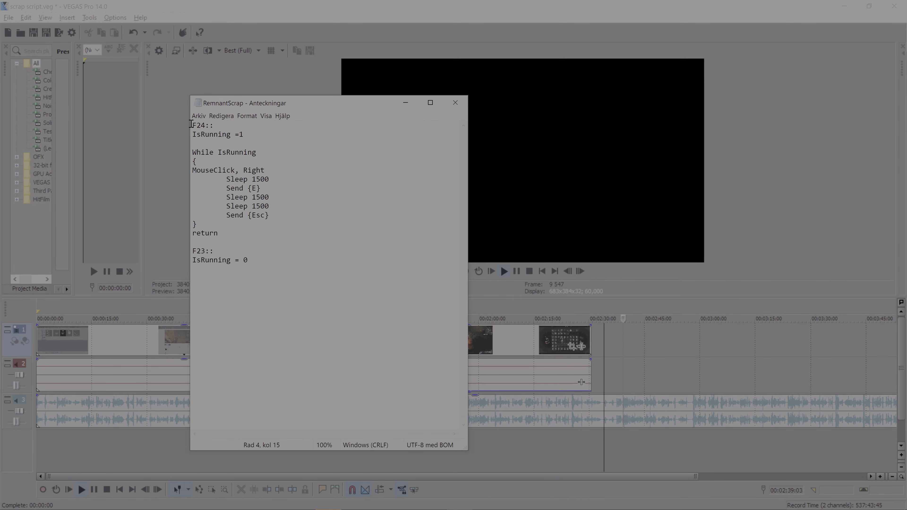
# Select the F24:: hotkey name in the RemnantScrap script to review its loop.
pyautogui.doubleClick(201, 125)
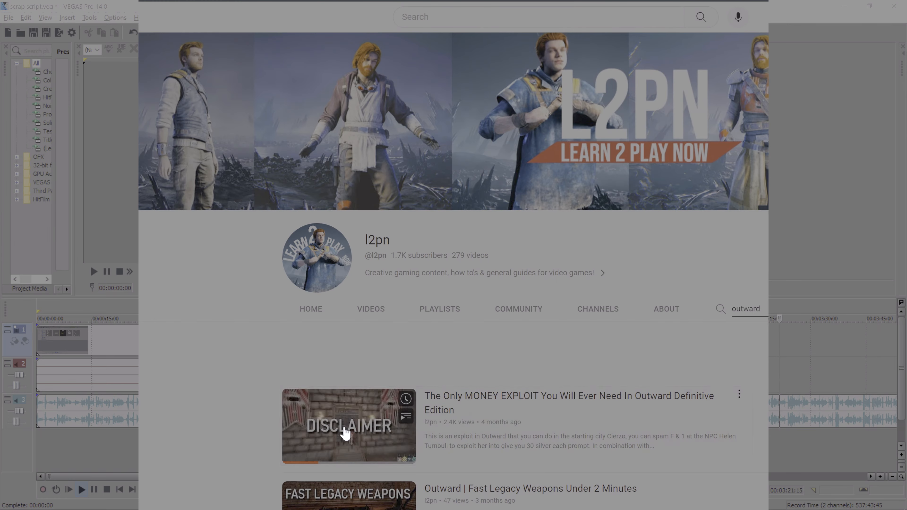
# Play the Outward money exploit video showing the spammed 'F1F1 F1F1' keys, then return to Remnant 2.
pyautogui.click(347, 429)
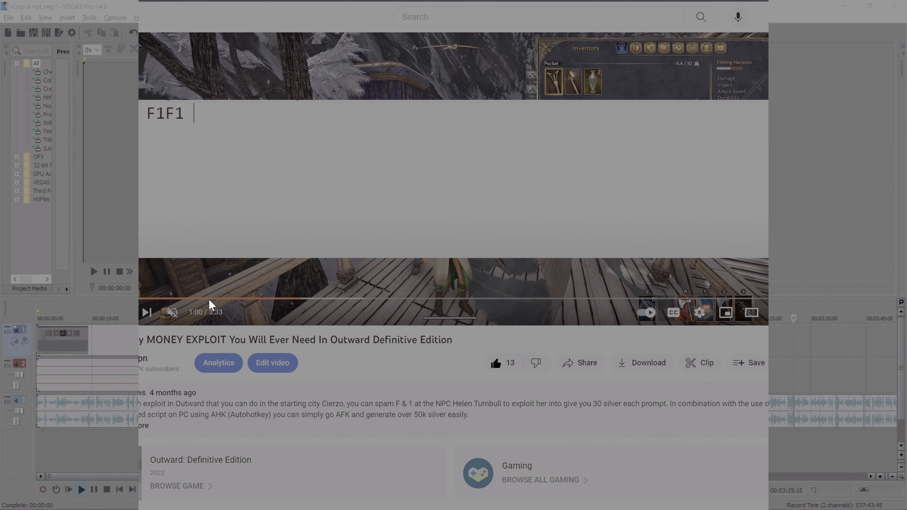
pyautogui.write('F1F1 F1F1 F1F1 F1F1')
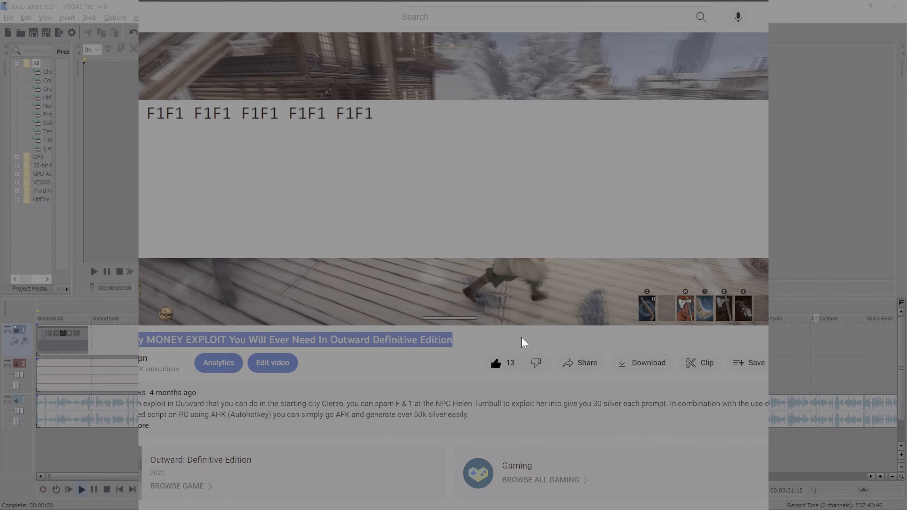
pyautogui.click(450, 180)
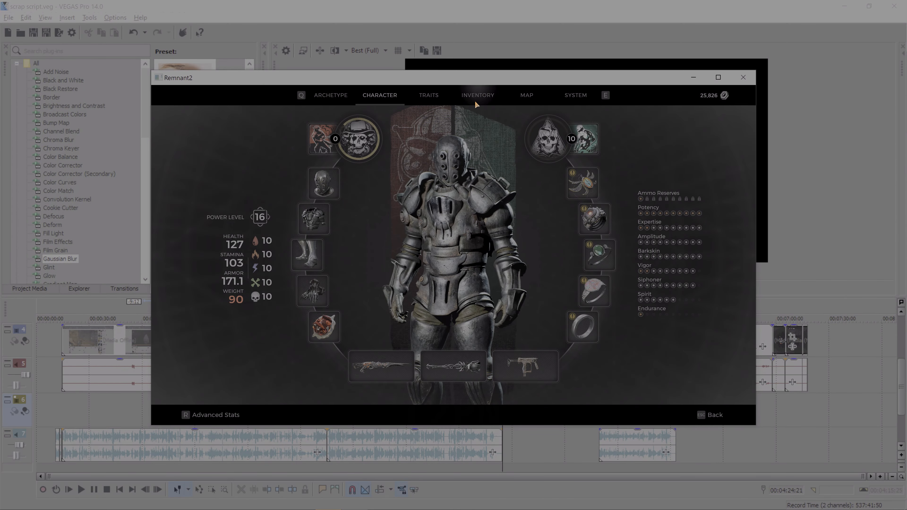
# View the inventory's Quest section and hover a Severed Hand to show its Inspect prompt.
pyautogui.click(477, 96)
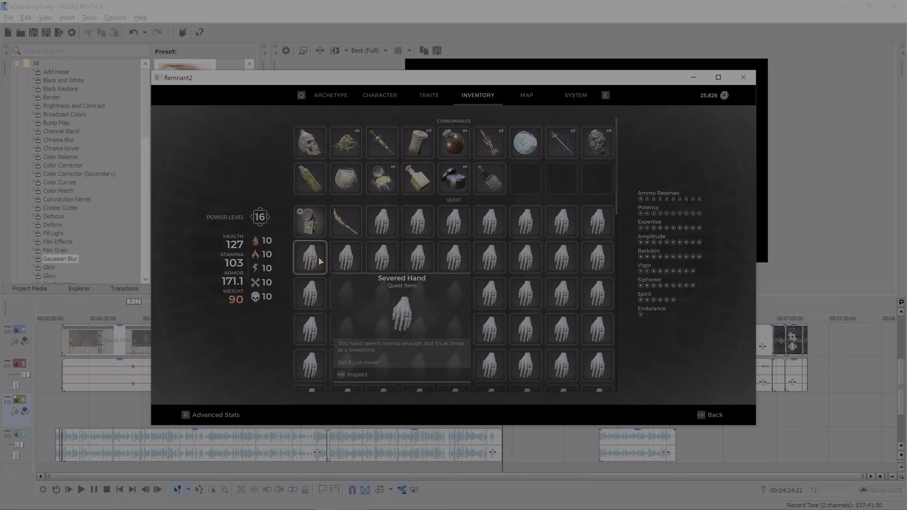
pyautogui.click(357, 375)
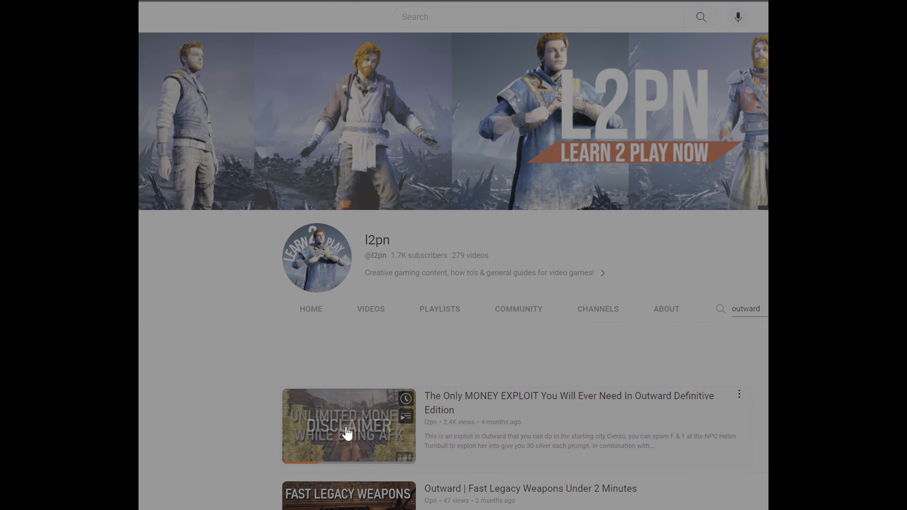
# Open 'The Only MONEY EXPLOIT…' video from the channel's Outward results.
pyautogui.click(348, 426)
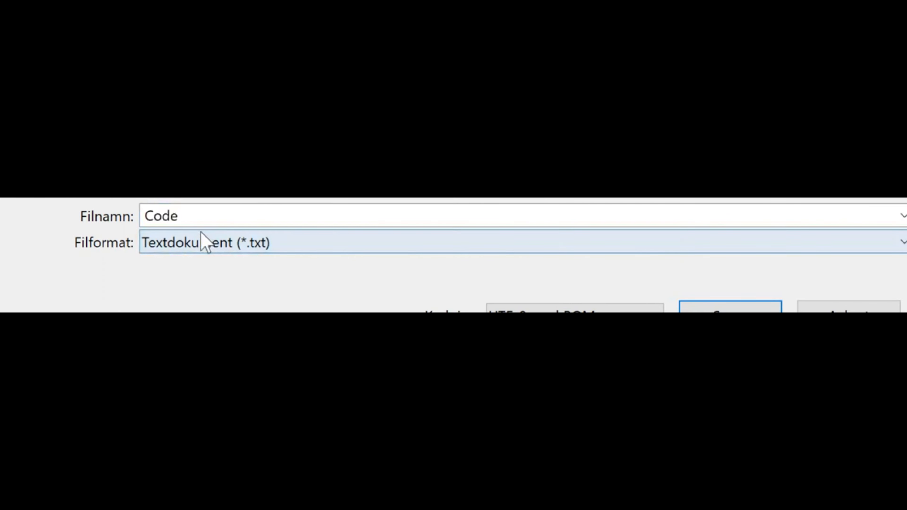
# Replace the file name 'Code' with 'AFKMoney.ahk' in the Save As dialog.
pyautogui.click(163, 216)
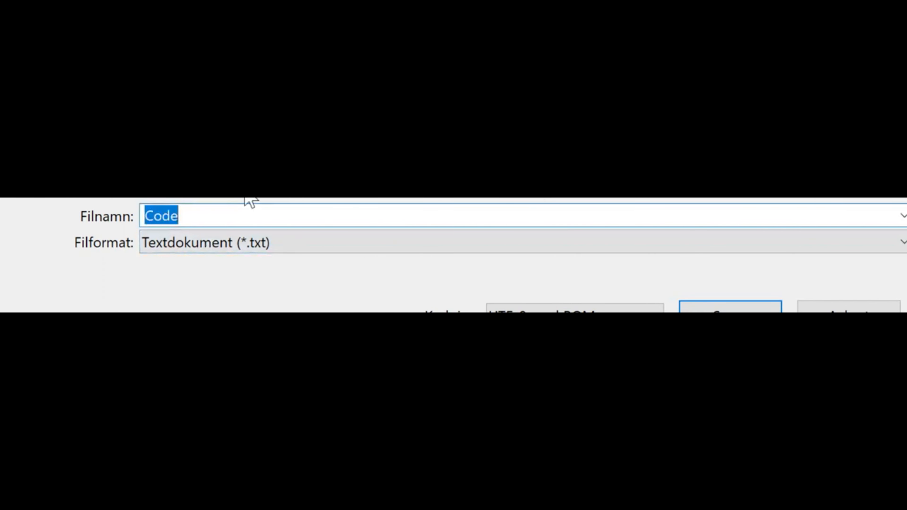
pyautogui.write('AFKMon')
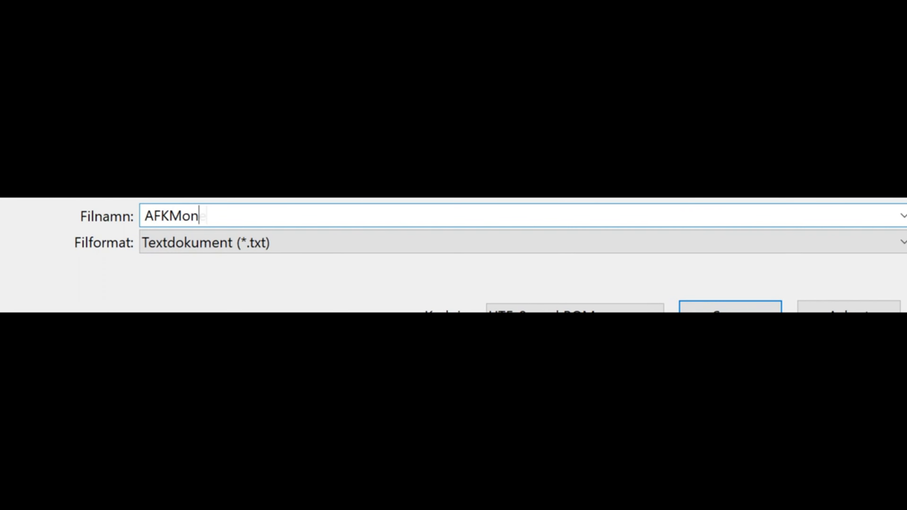
pyautogui.write('ey.a')
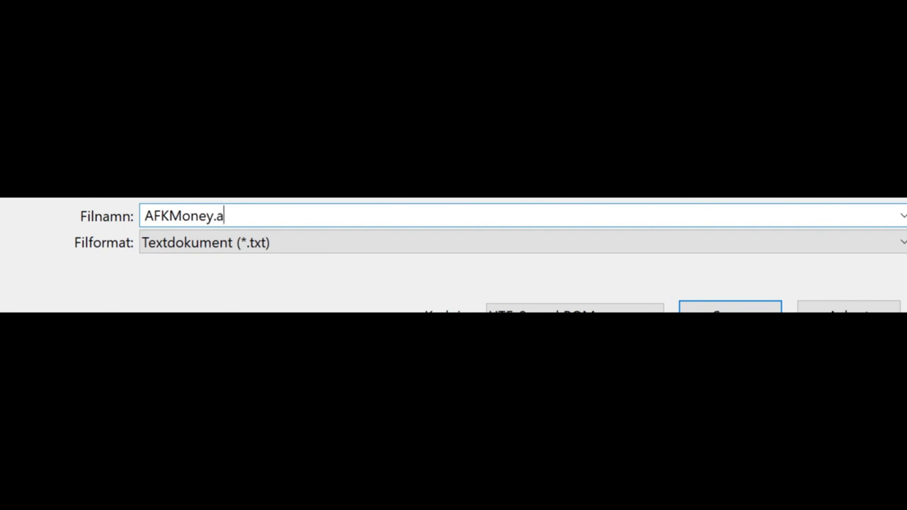
pyautogui.write('hk')
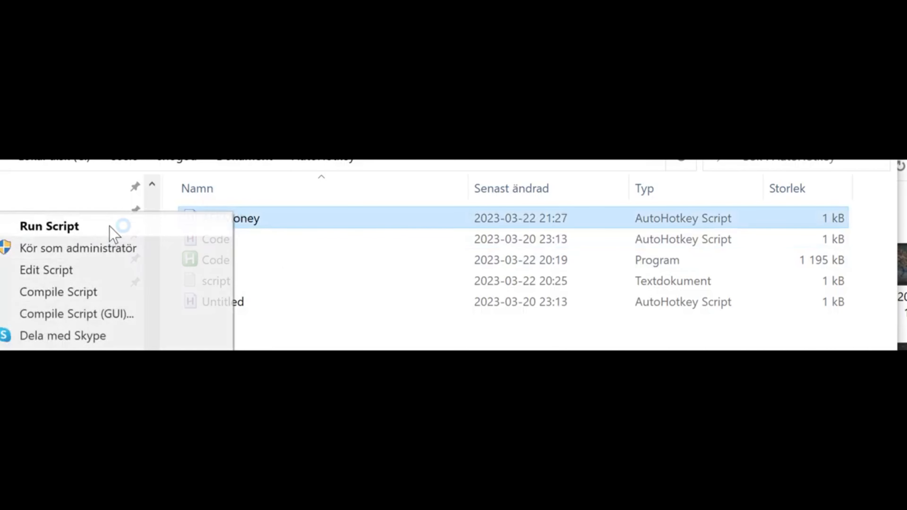
# Run the AFKMoney.ahk script, then review the Stream Deck's F23 hotkey button settings.
pyautogui.click(50, 226)
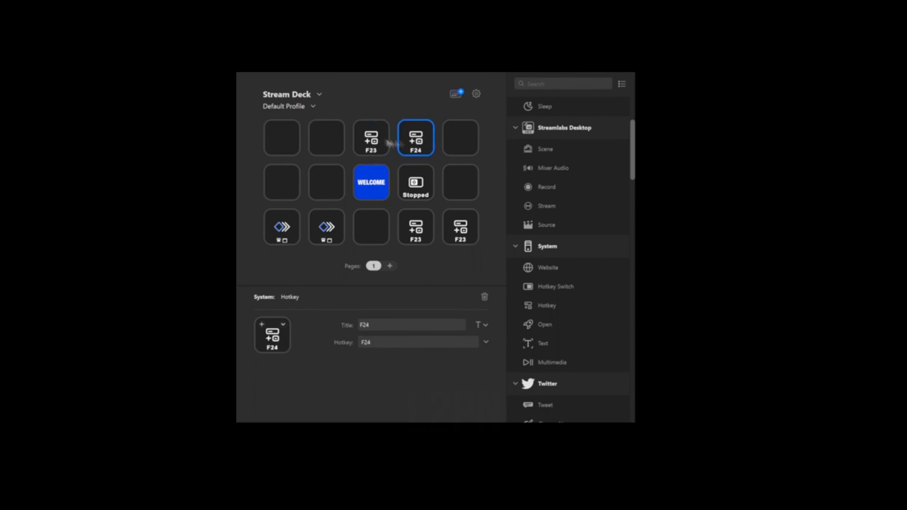
pyautogui.click(372, 139)
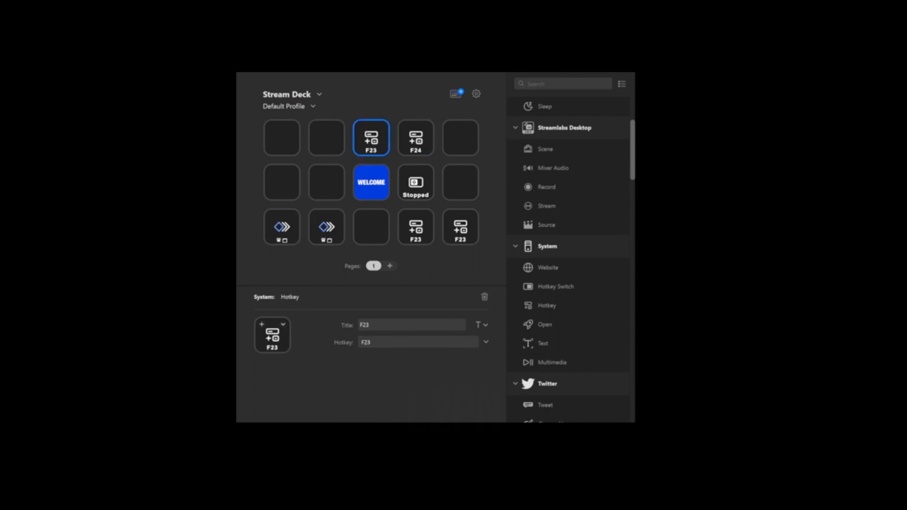